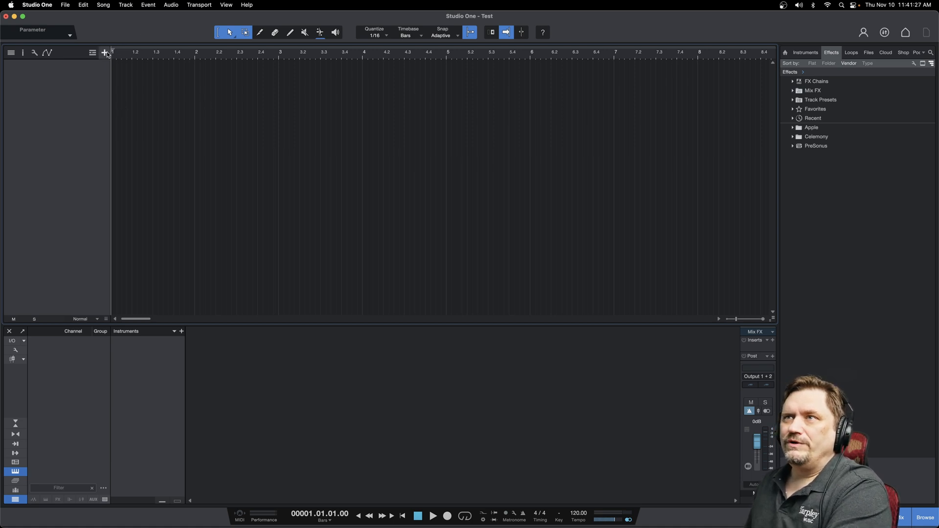
Add a red folder track named Drums via the Add Tracks dialog.
left_click(104, 53)
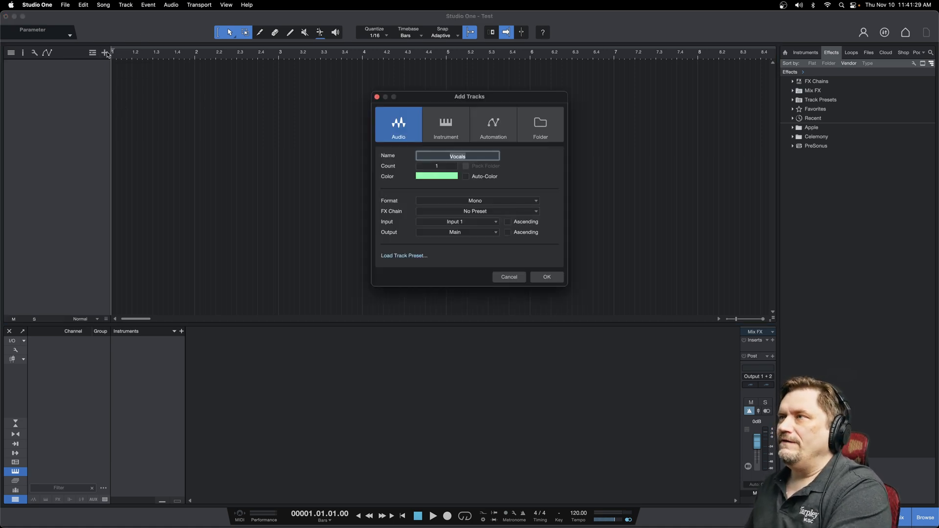
mouse_move(454, 108)
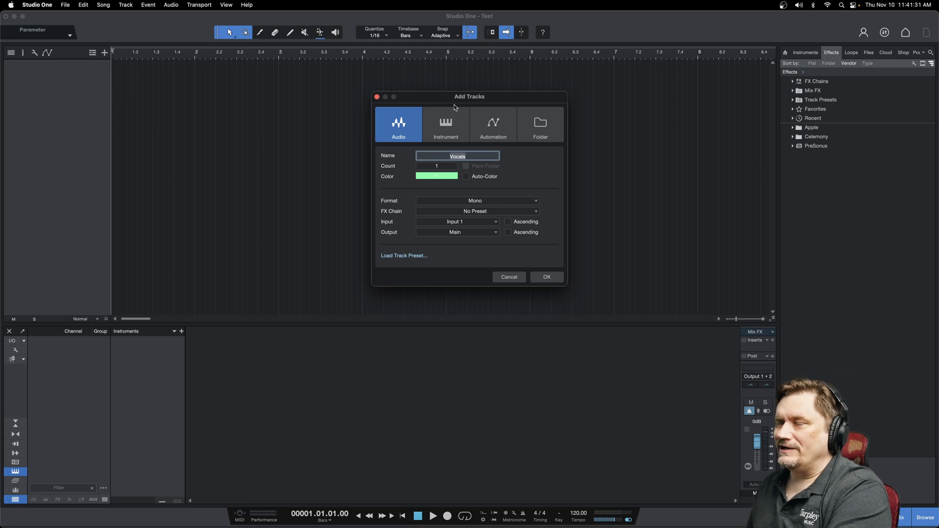
mouse_move(407, 126)
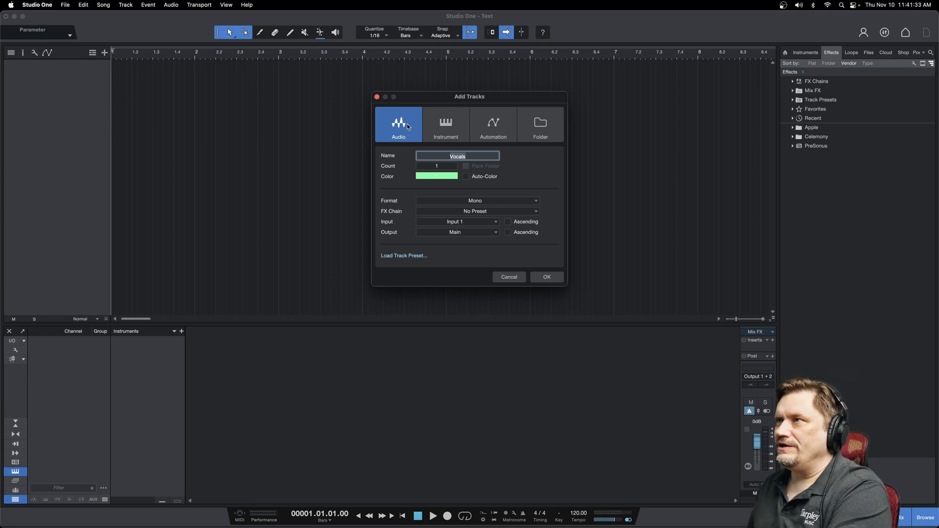
mouse_move(540, 124)
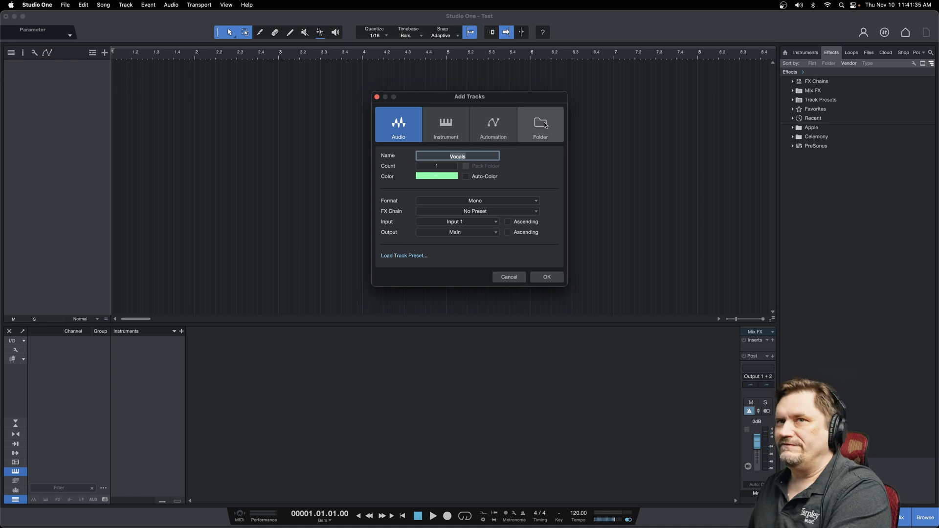
left_click(540, 124)
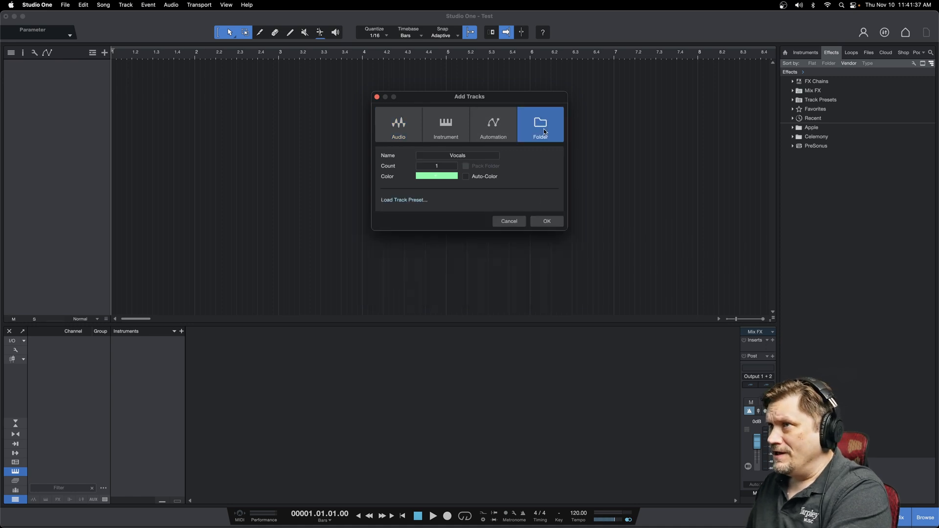
left_click(458, 155)
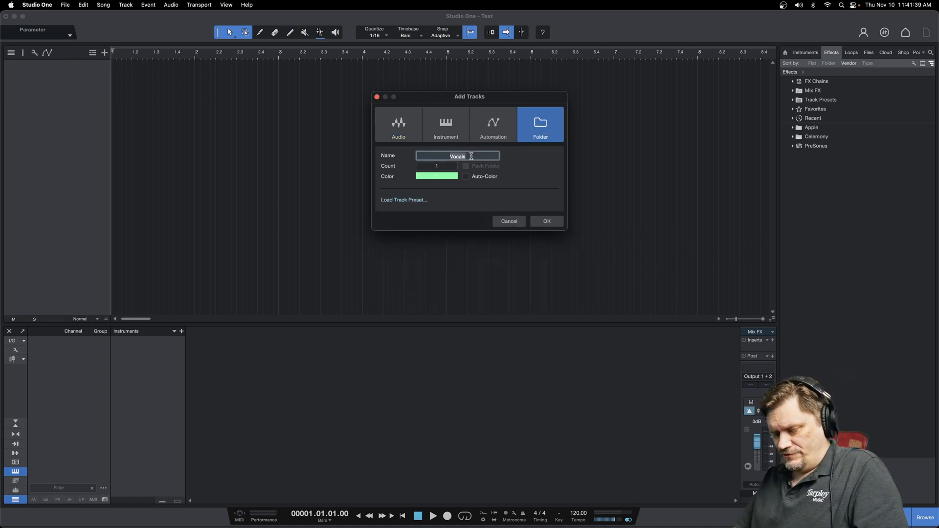
type("Drums")
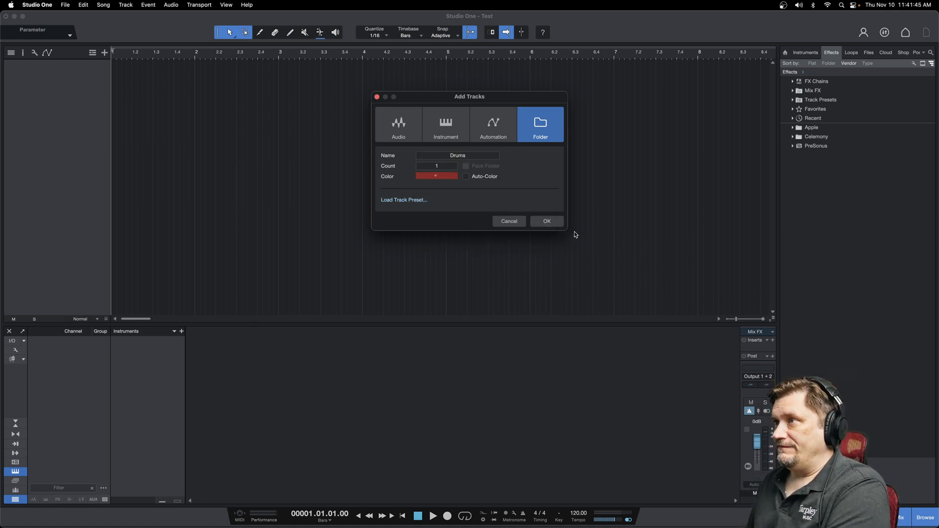
left_click(546, 221)
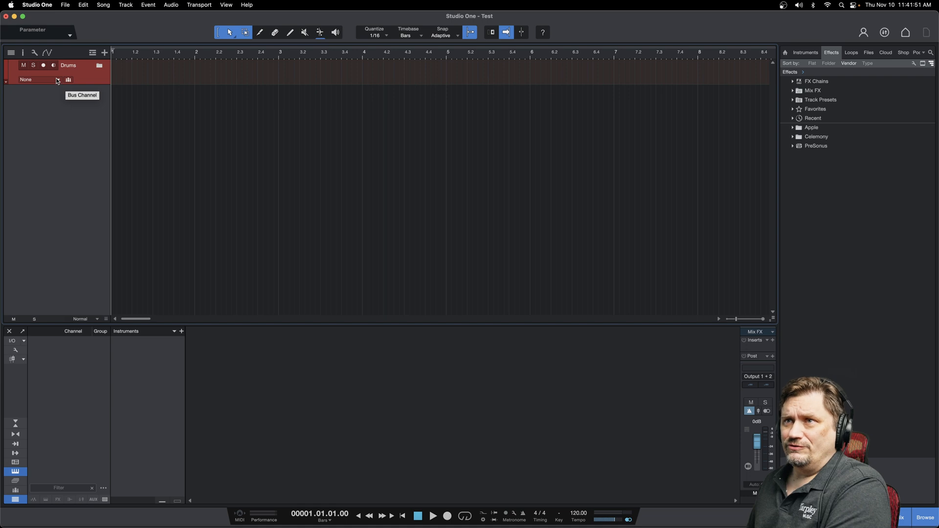
Route the Drums folder to a new Drums bus channel in the mixer.
left_click(39, 79)
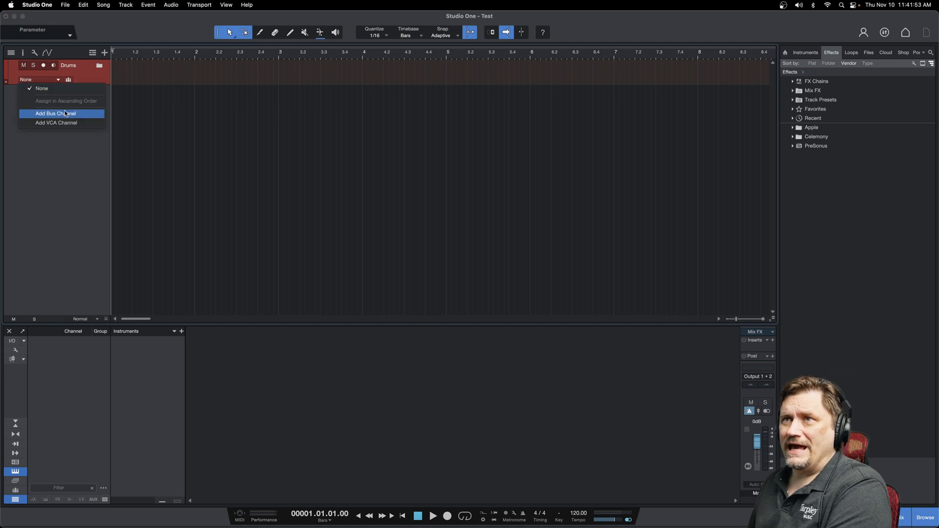
left_click(56, 113)
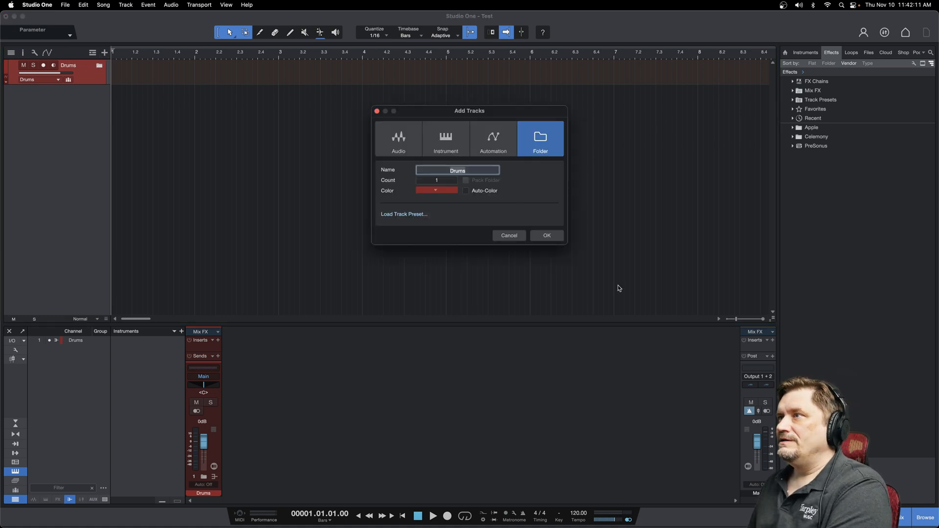
Add a purple Bass folder track below Drums and colour the track purple.
type("Bass")
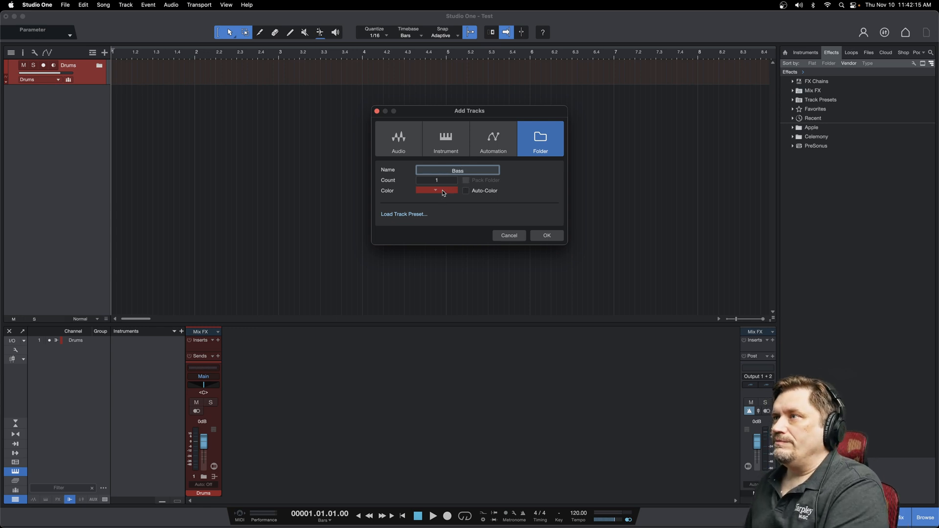
left_click(434, 191)
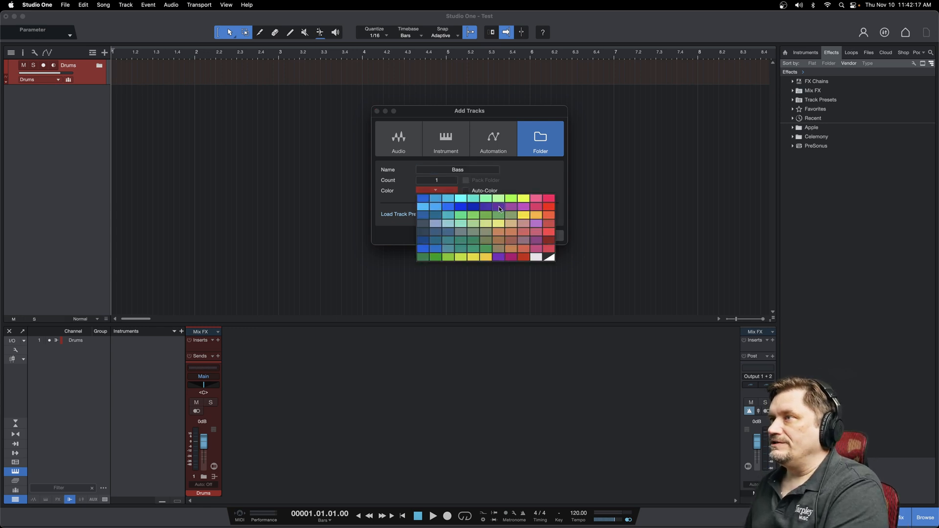
left_click(498, 208)
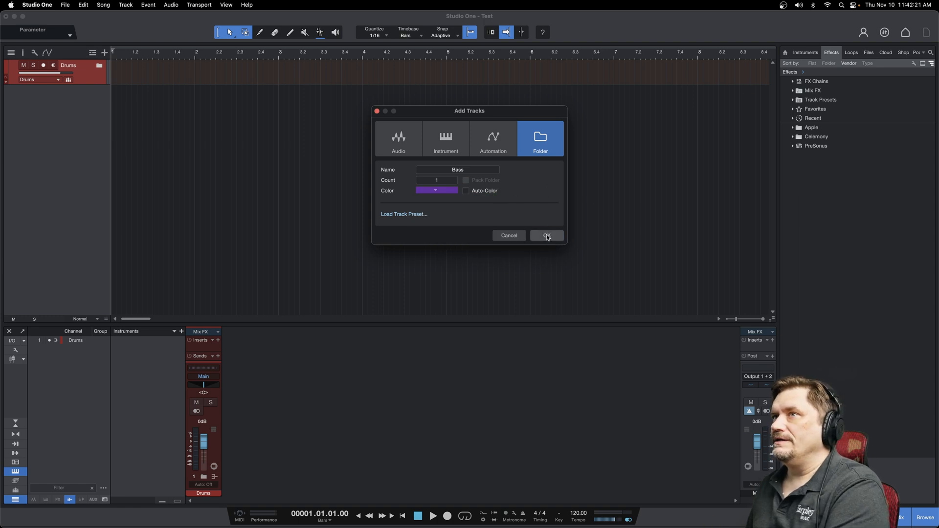
left_click(546, 235)
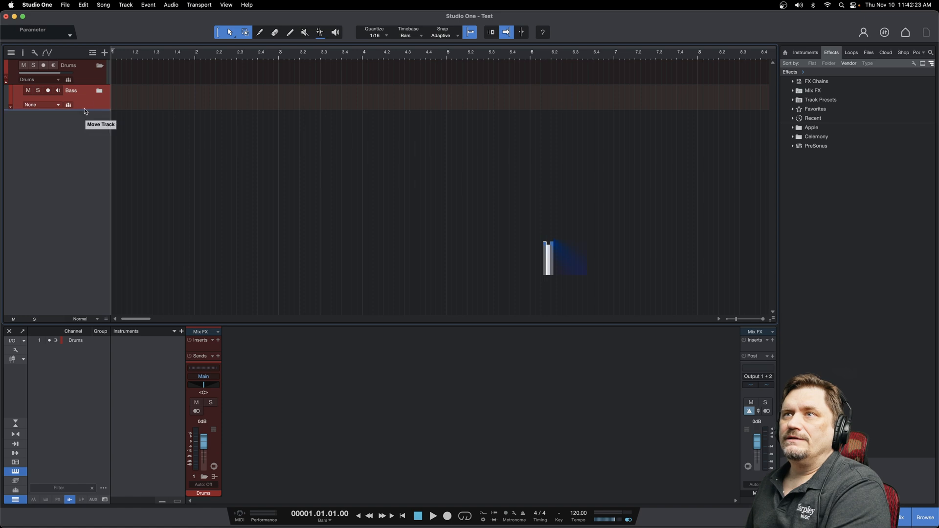
left_click(6, 98)
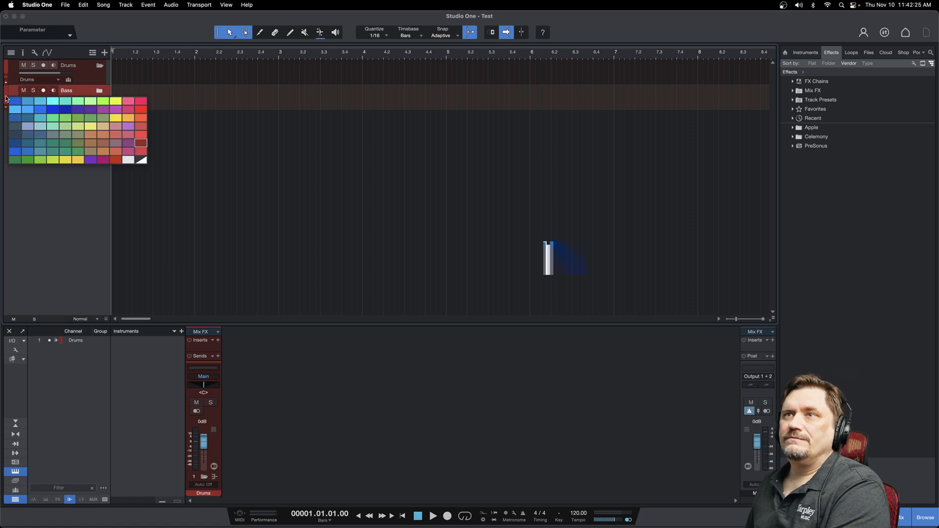
left_click(89, 160)
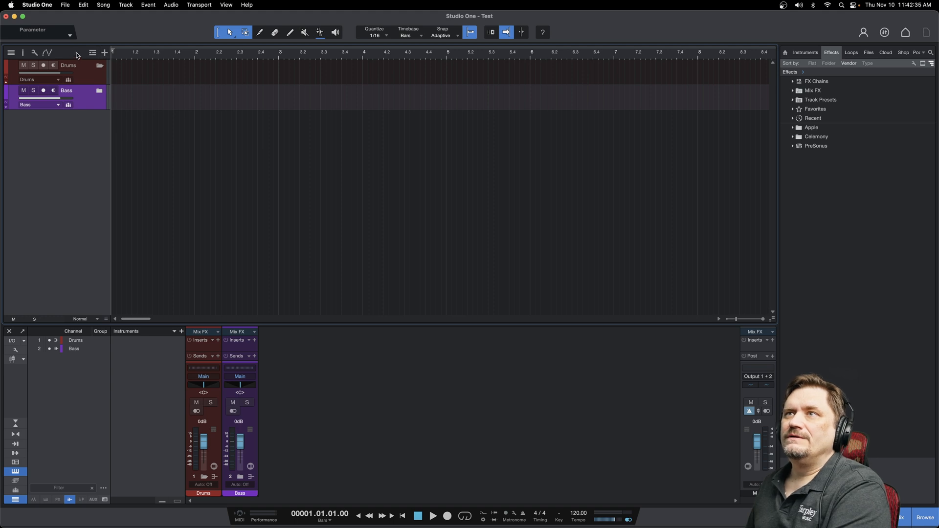
Add a green Guitars folder track below Bass and colour the track green.
left_click(105, 53)
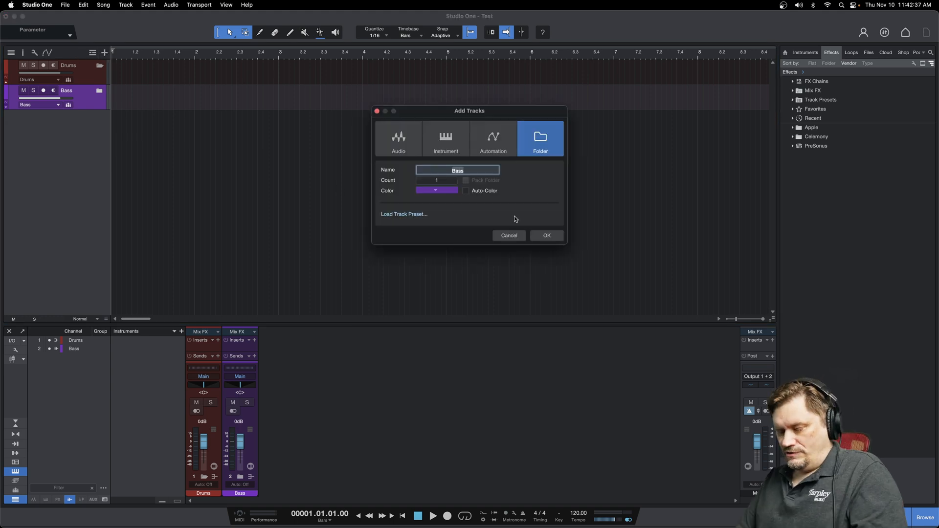
type("Guitar")
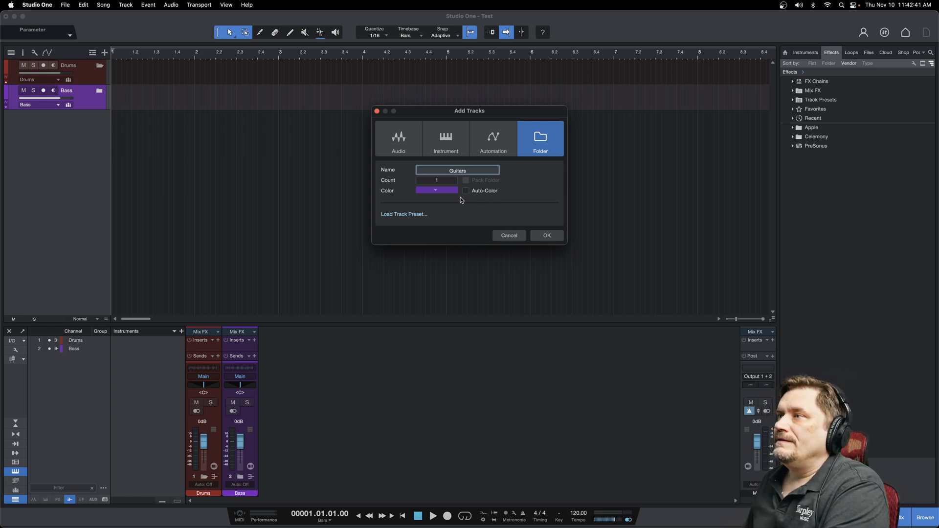
left_click(435, 191)
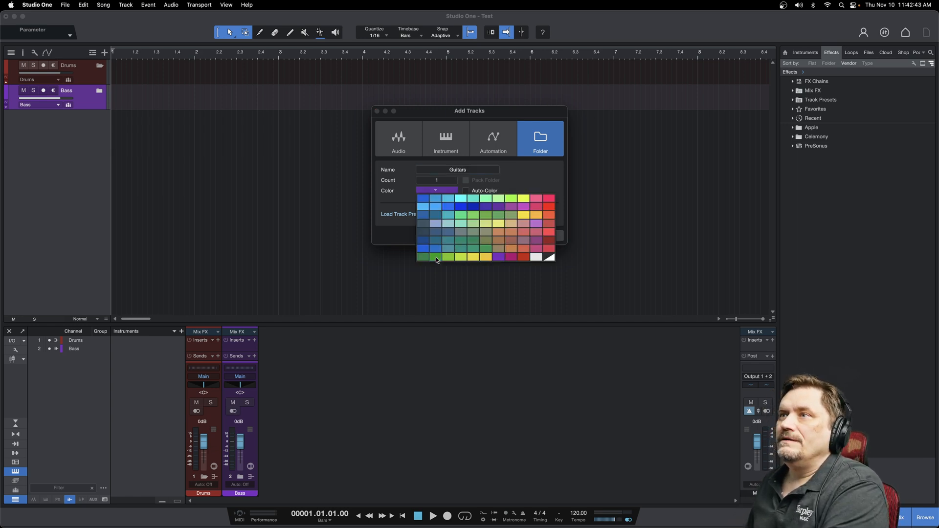
left_click(436, 256)
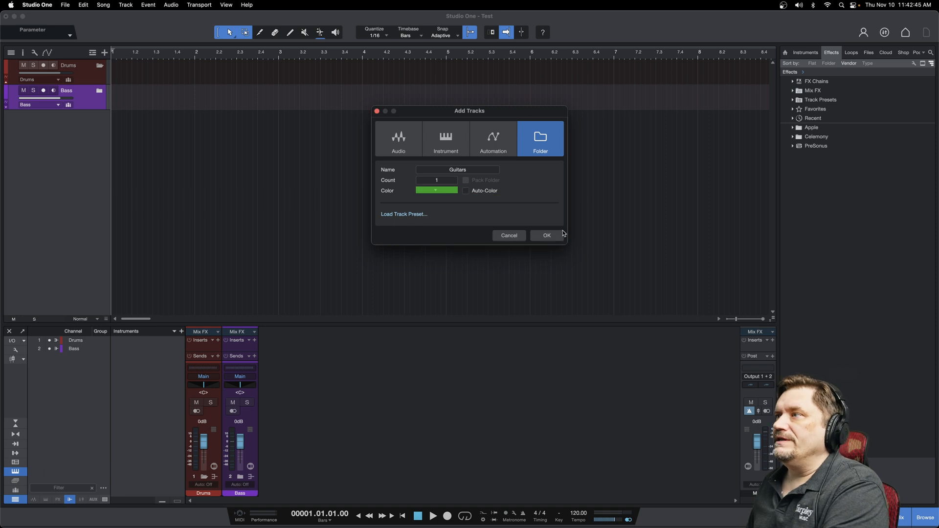
left_click(545, 235)
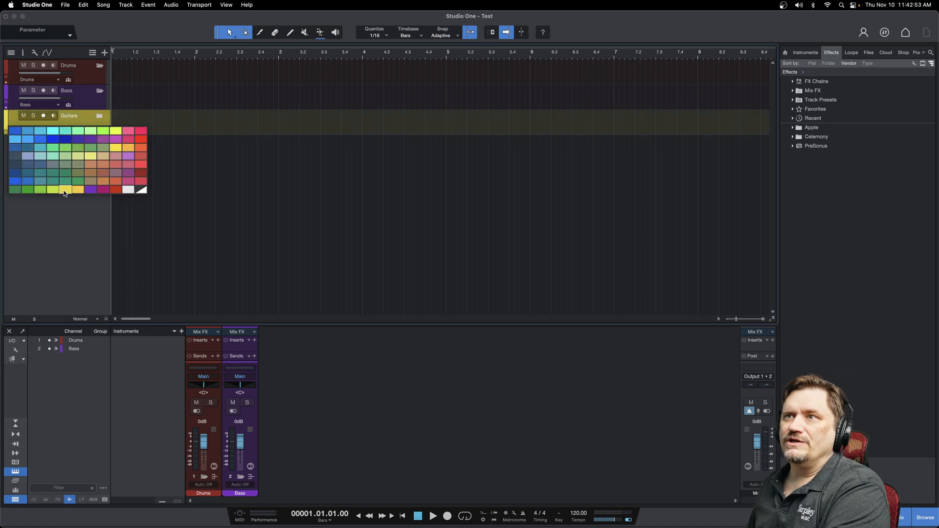
left_click(65, 189)
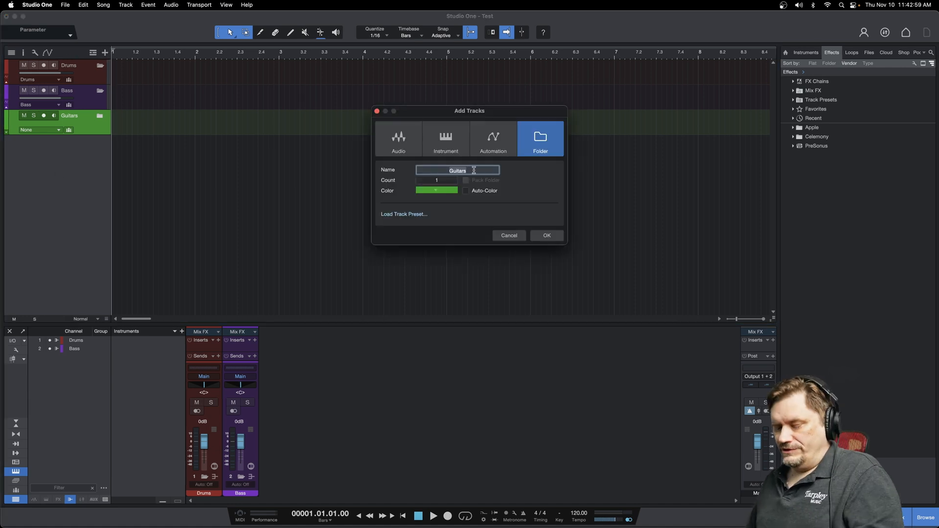
Add Keys and Vocals folder tracks to the song.
type("Keys")
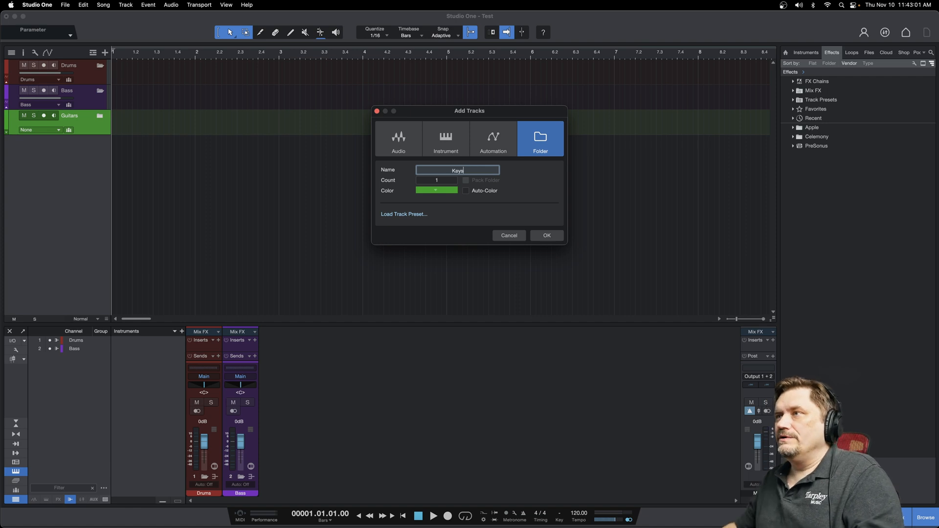
left_click(545, 234)
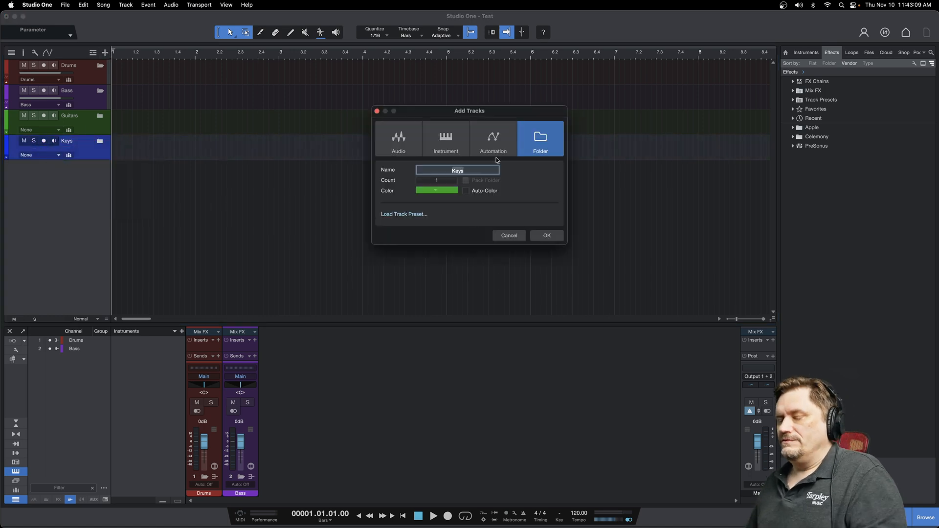
type("Vocals")
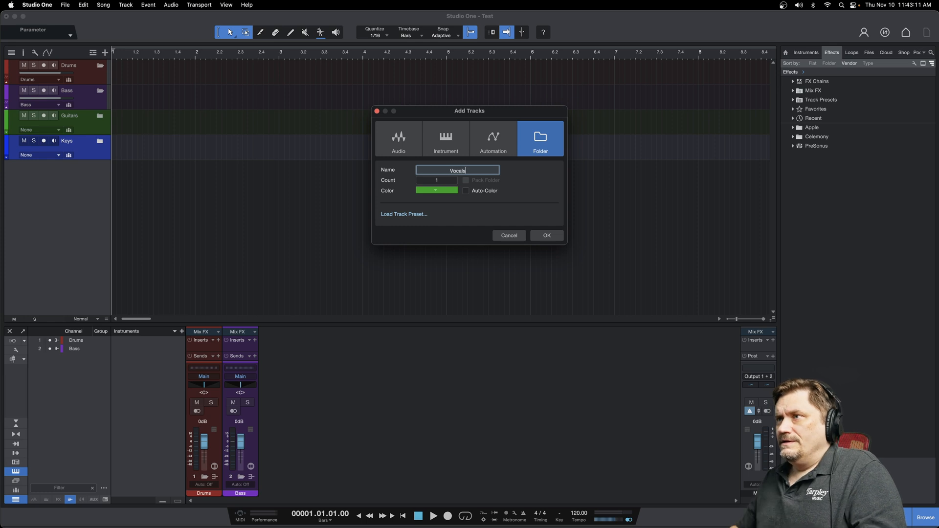
left_click(546, 235)
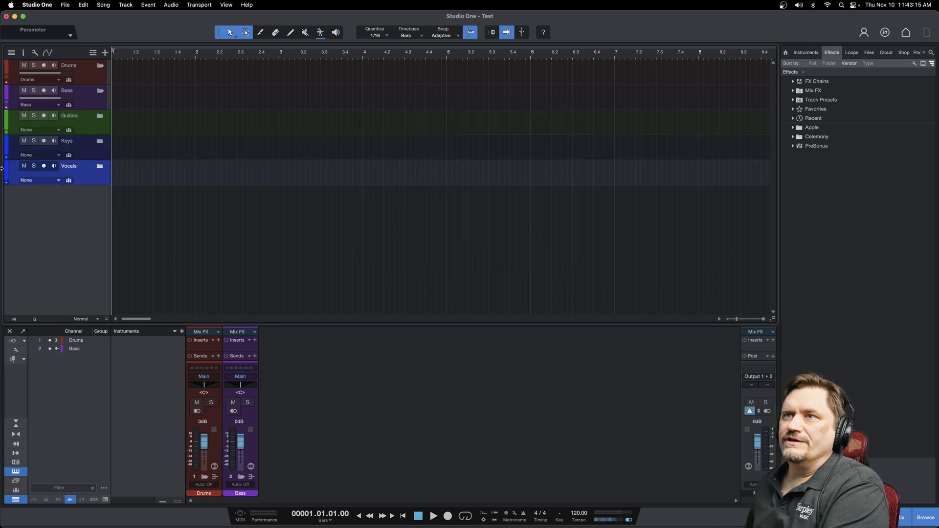
Colour the Vocals track yellow and give it its own bus channel.
left_click(6, 174)
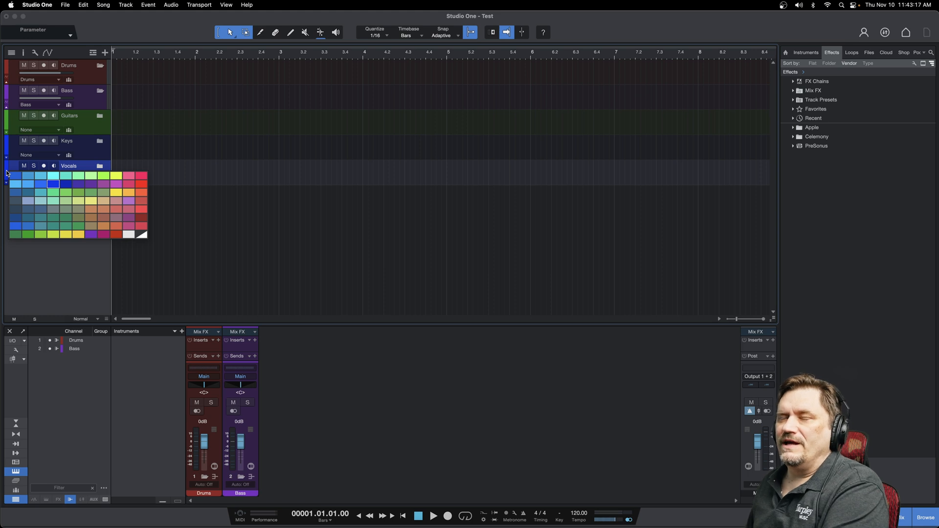
left_click(66, 234)
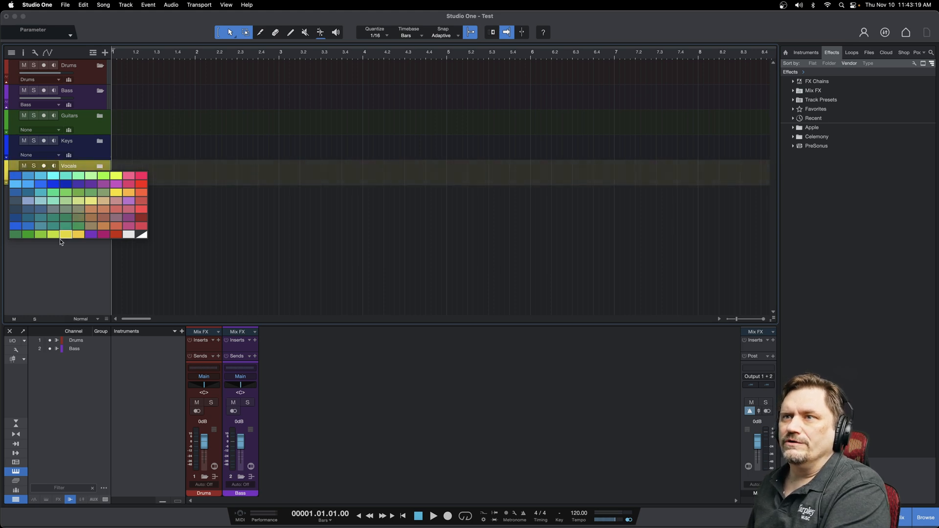
left_click(66, 234)
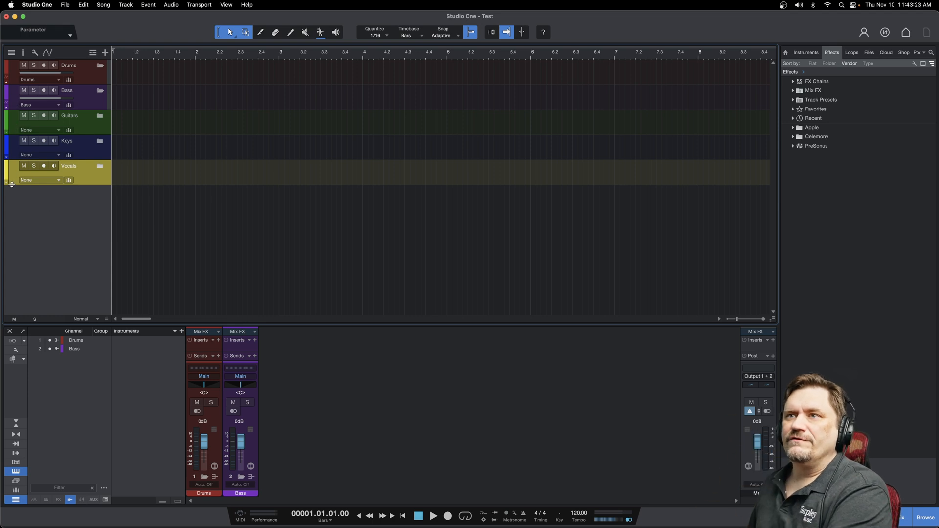
left_click(58, 130)
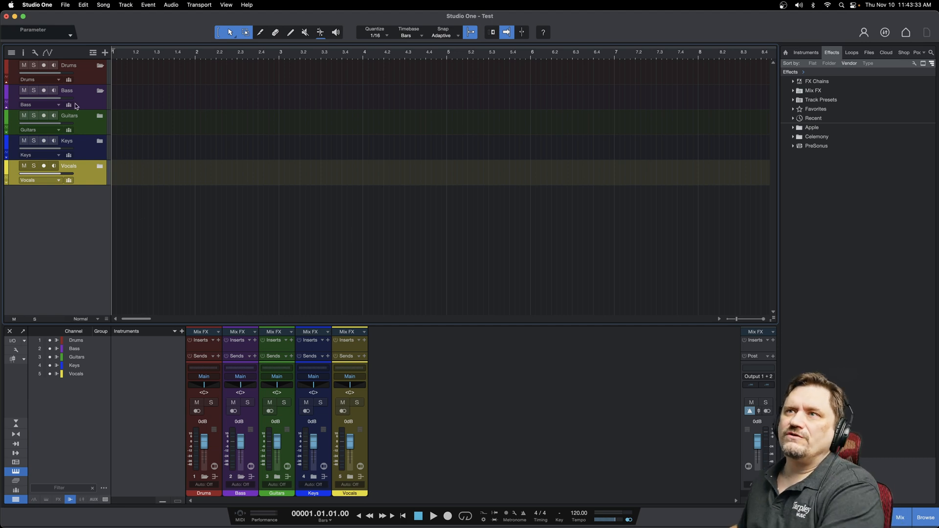
mouse_move(76, 90)
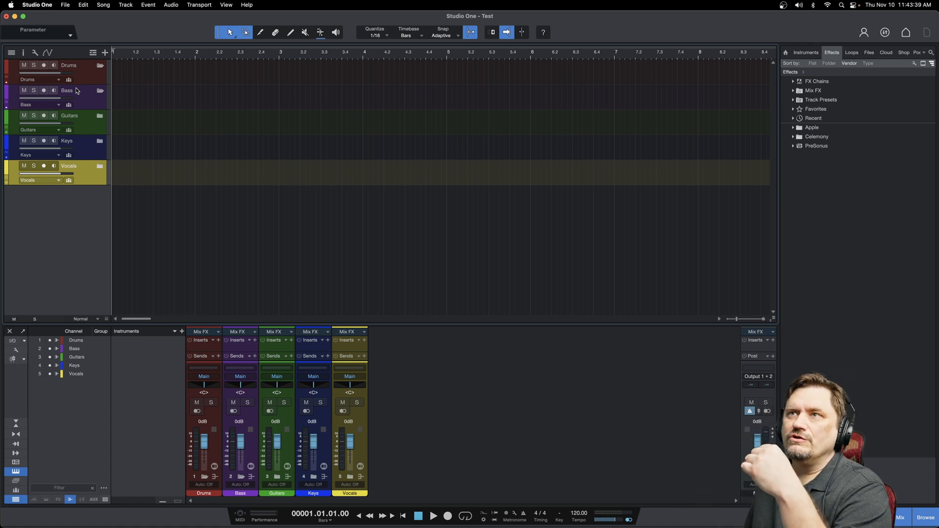
mouse_move(104, 53)
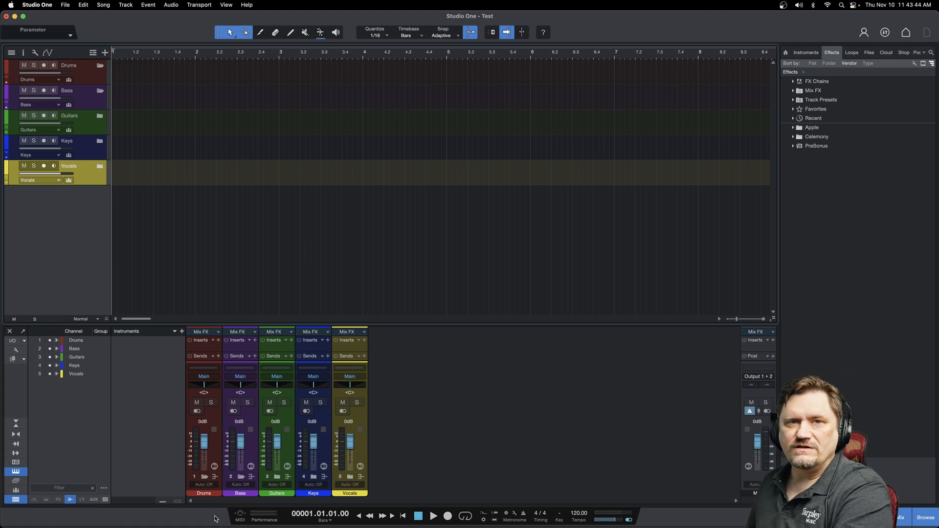
mouse_move(328, 313)
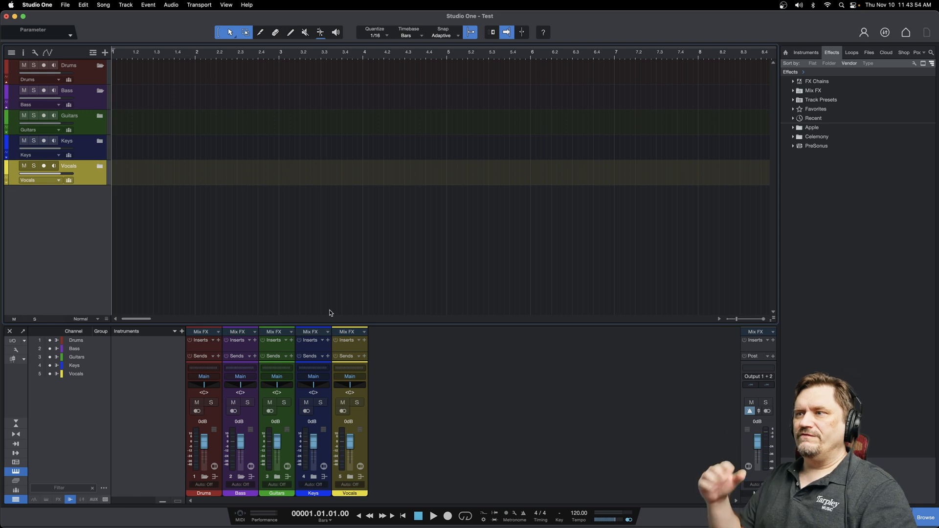
mouse_move(202, 442)
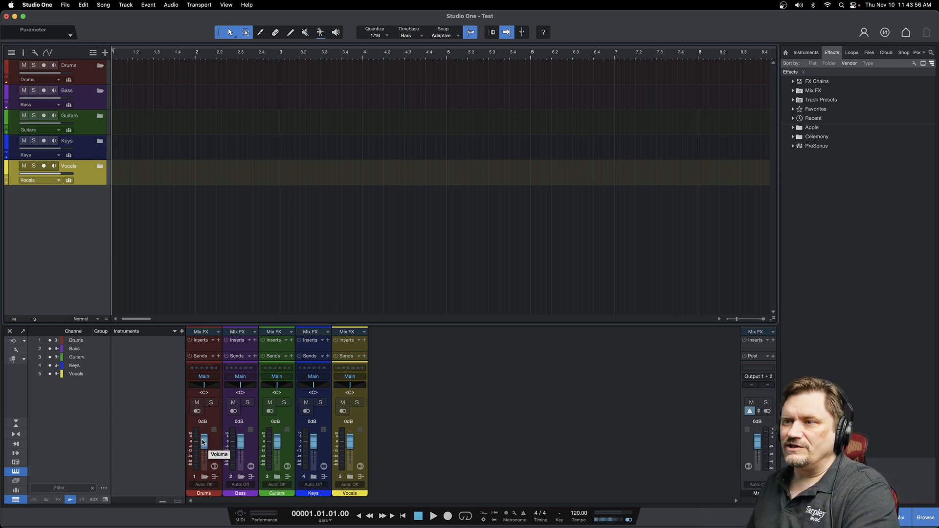
Drag the Drums bus fader down to -2.4 dB.
left_click_drag(204, 437, 204, 446)
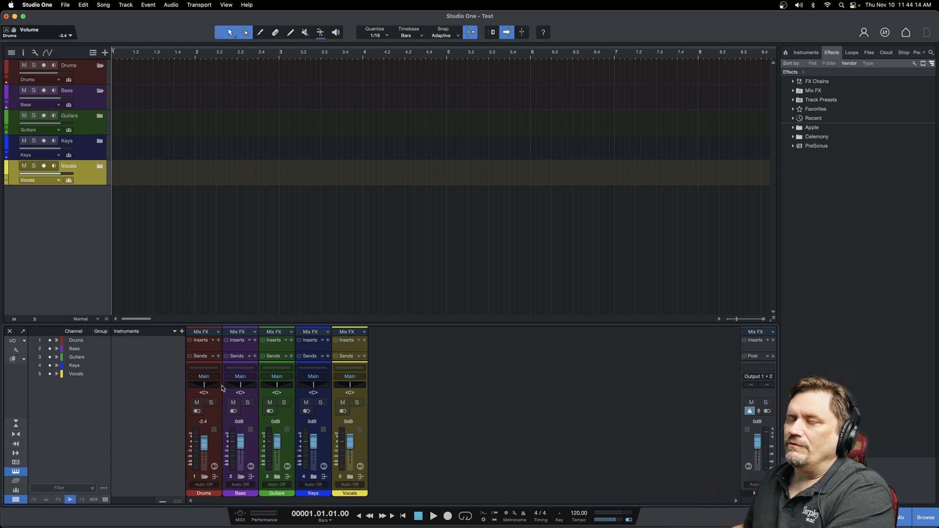
mouse_move(258, 385)
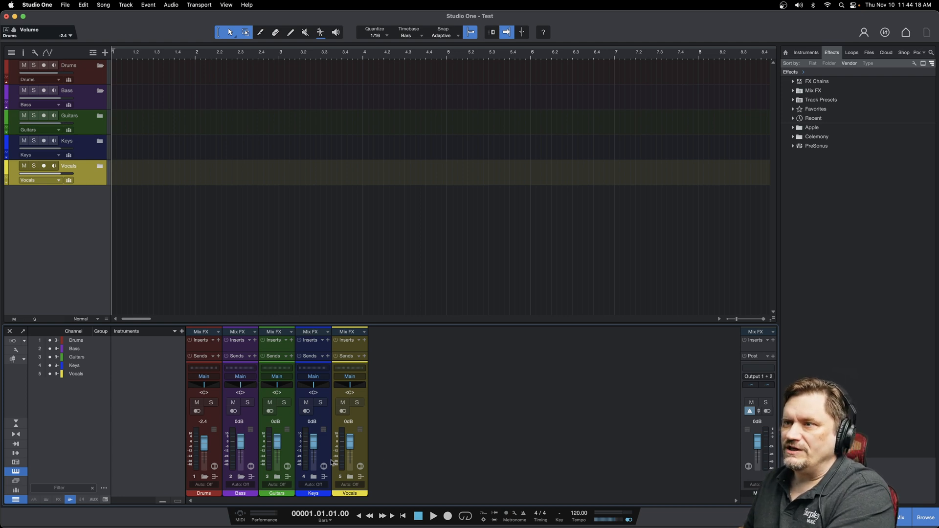
mouse_move(72, 100)
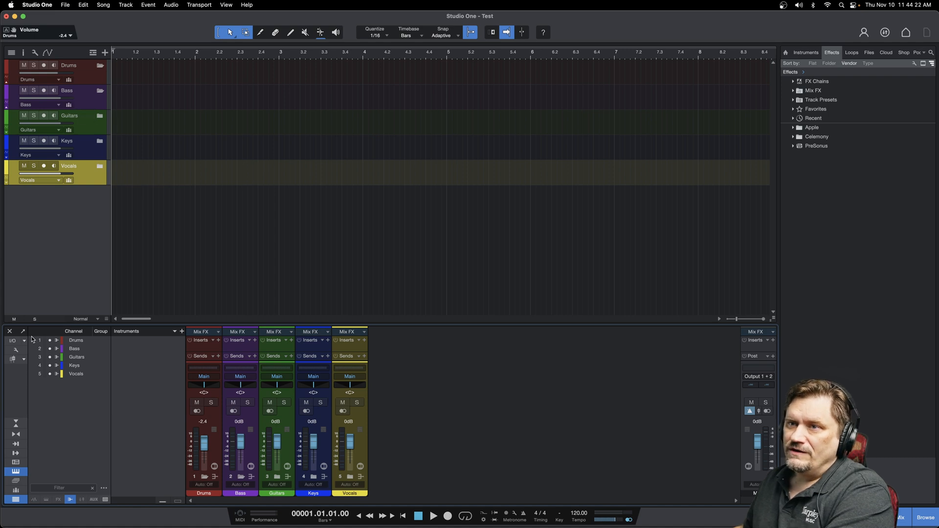
mouse_move(17, 353)
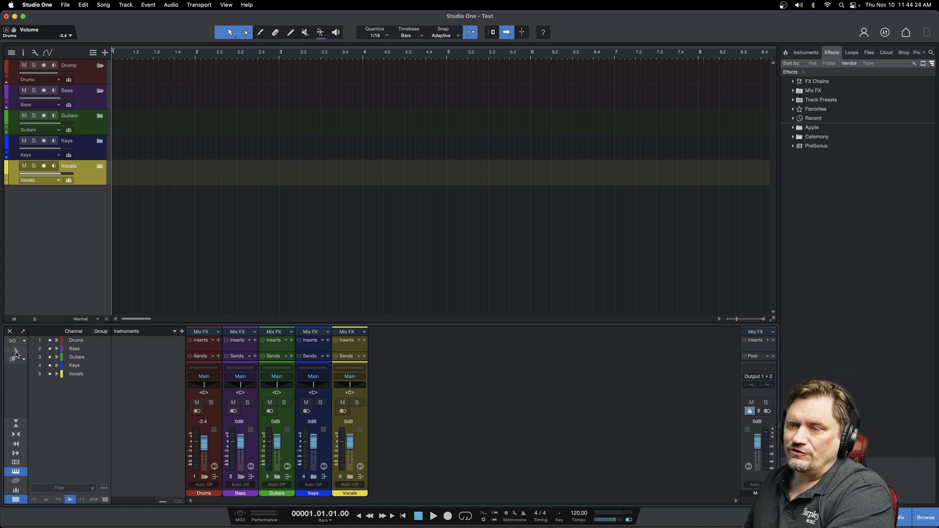
Toggle Colorize channel strips off and back on in the console options.
left_click(16, 353)
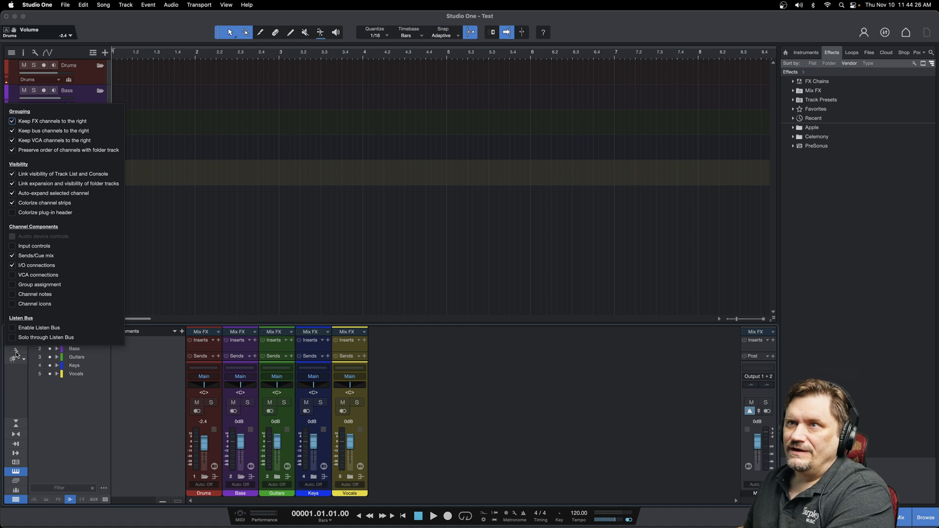
mouse_move(37, 350)
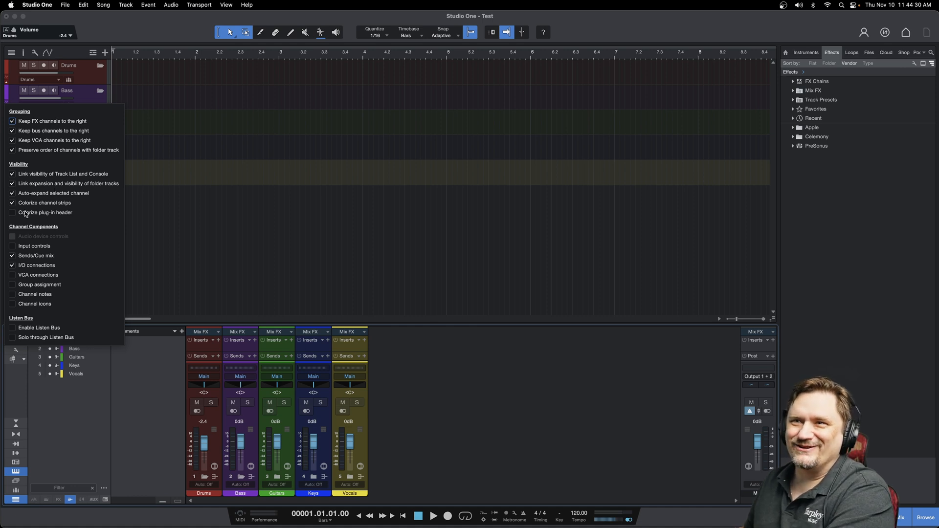
left_click(12, 202)
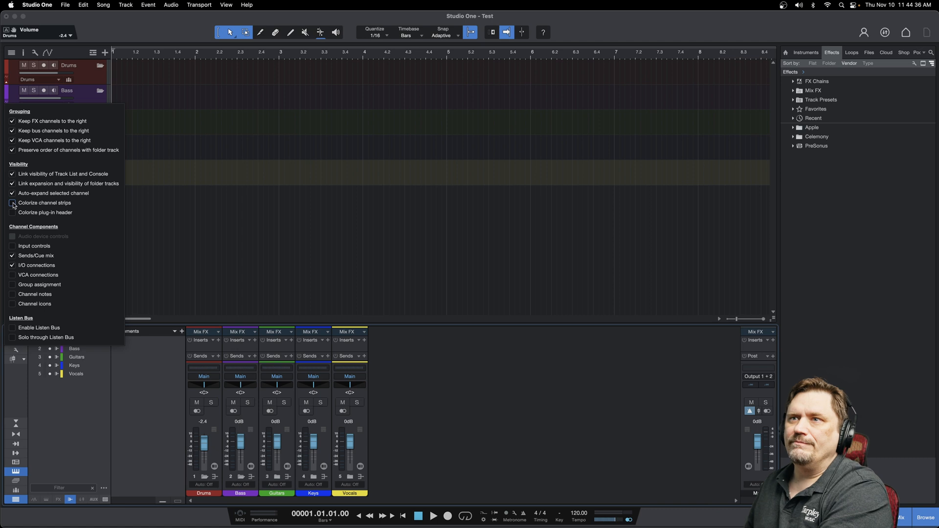
left_click(12, 203)
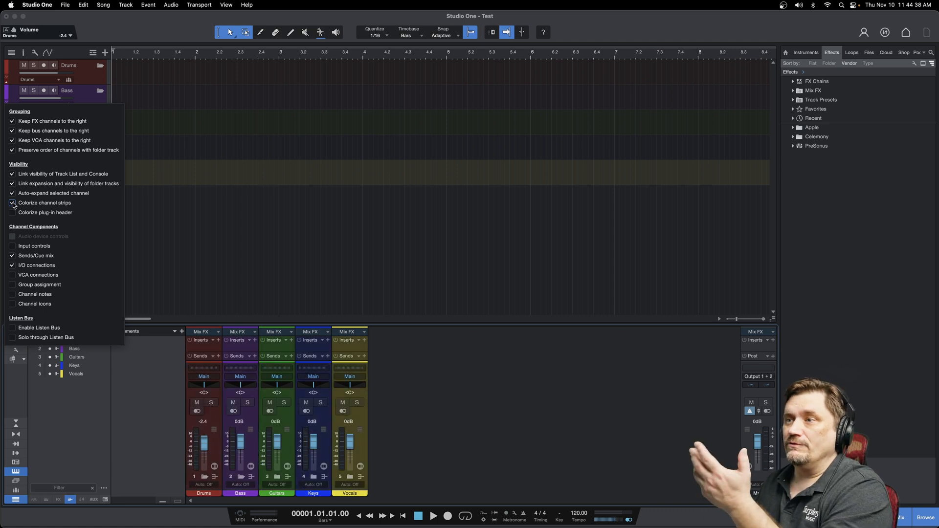
left_click(11, 202)
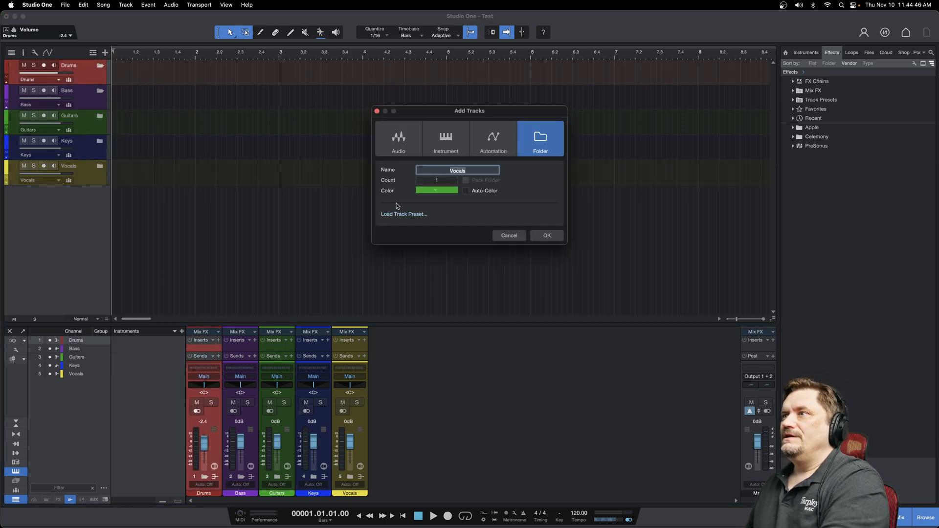
Add a mono audio track named Bass Drum under the Drums folder.
left_click(398, 138)
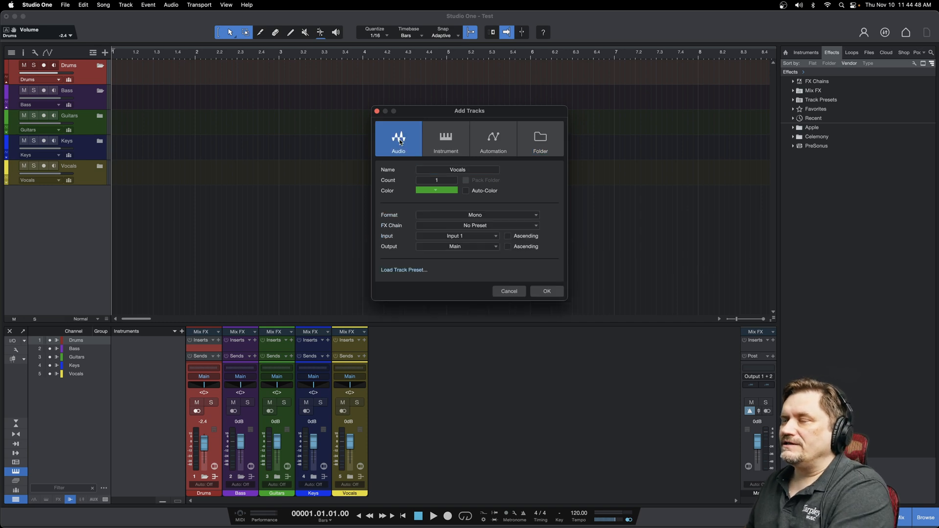
mouse_move(475, 174)
type("Bass Drum")
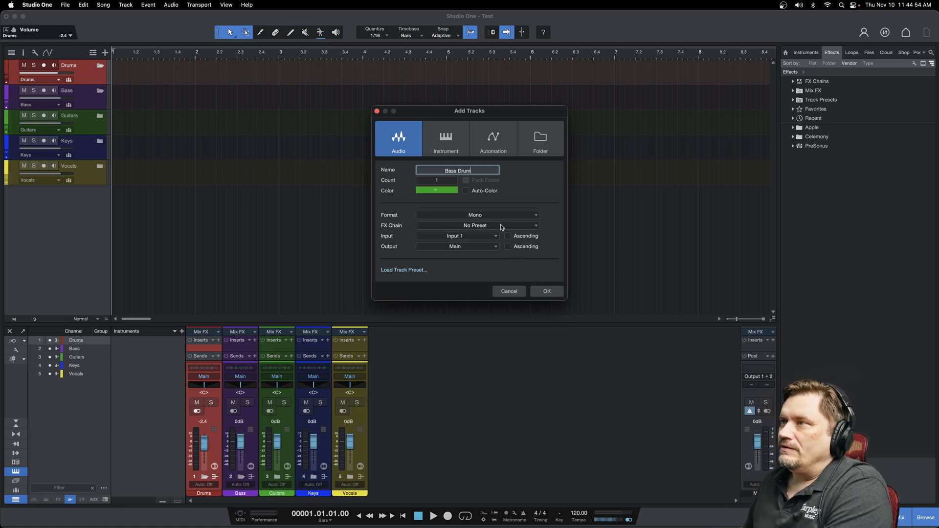
left_click(546, 291)
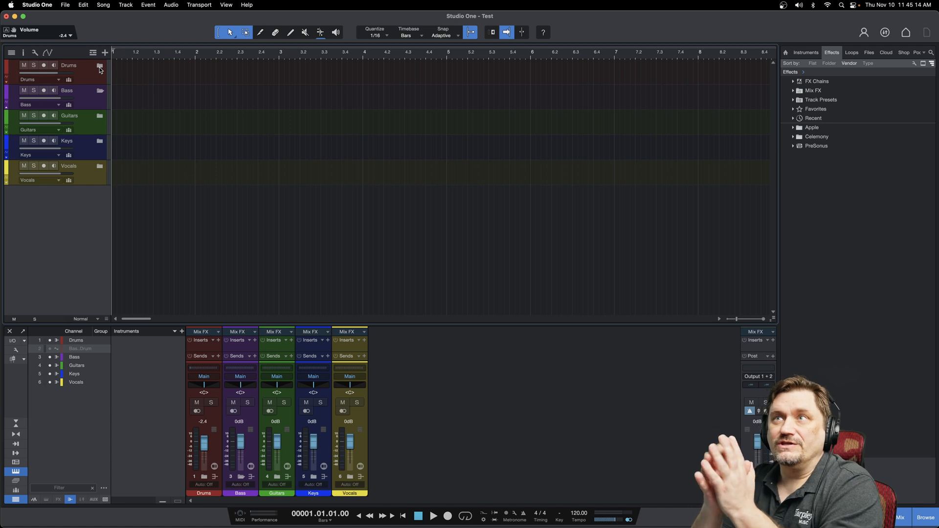
Abandon Save As and bring up Save As Template for a template titled Test.
left_click(64, 5)
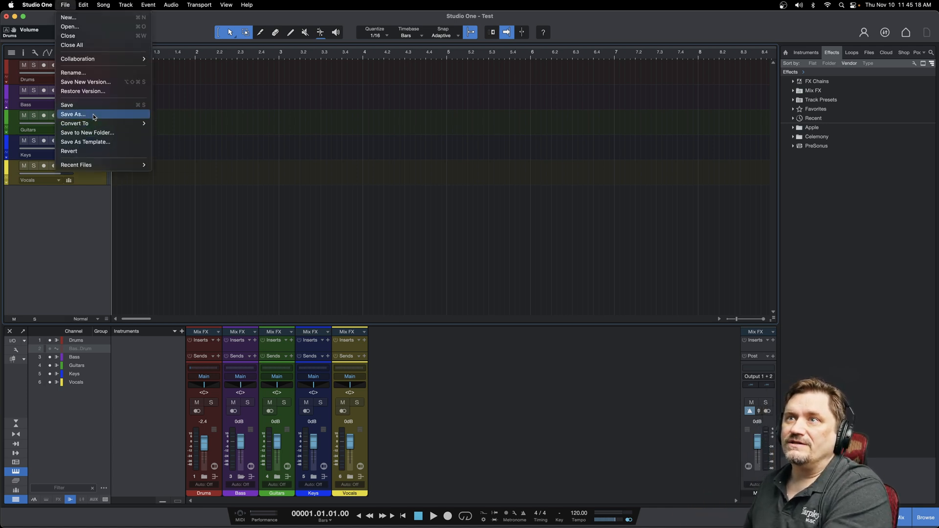
left_click(72, 114)
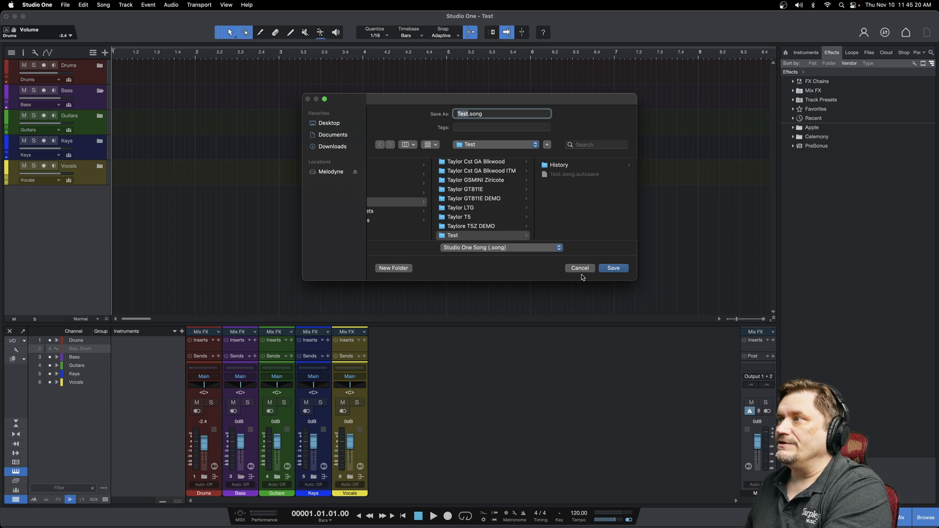
left_click(64, 5)
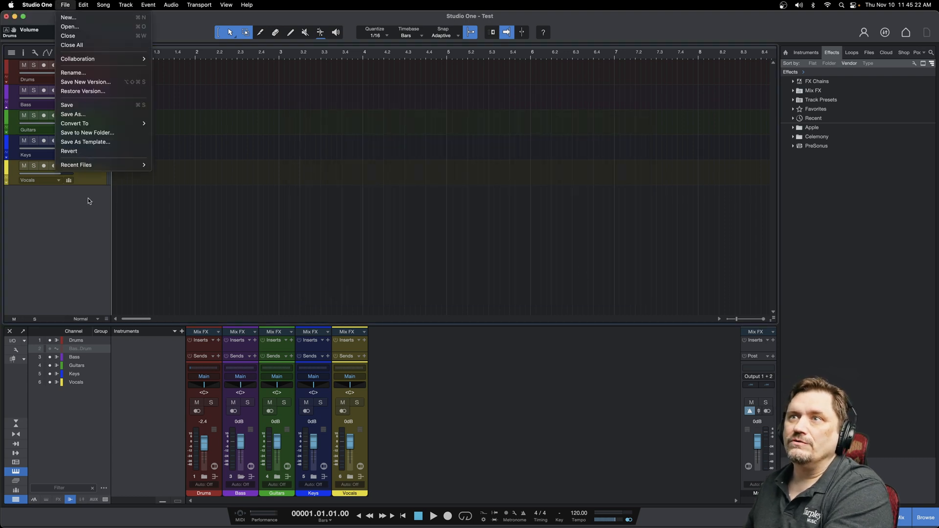
left_click(85, 142)
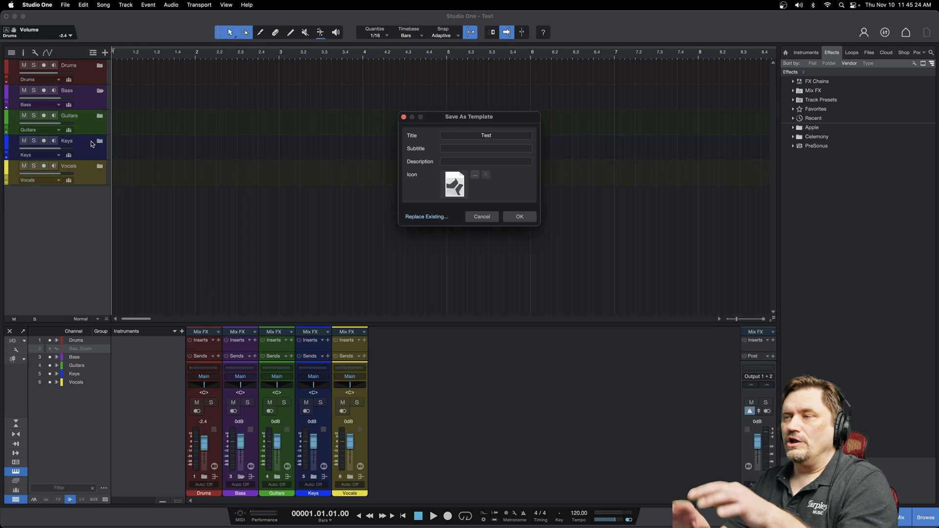